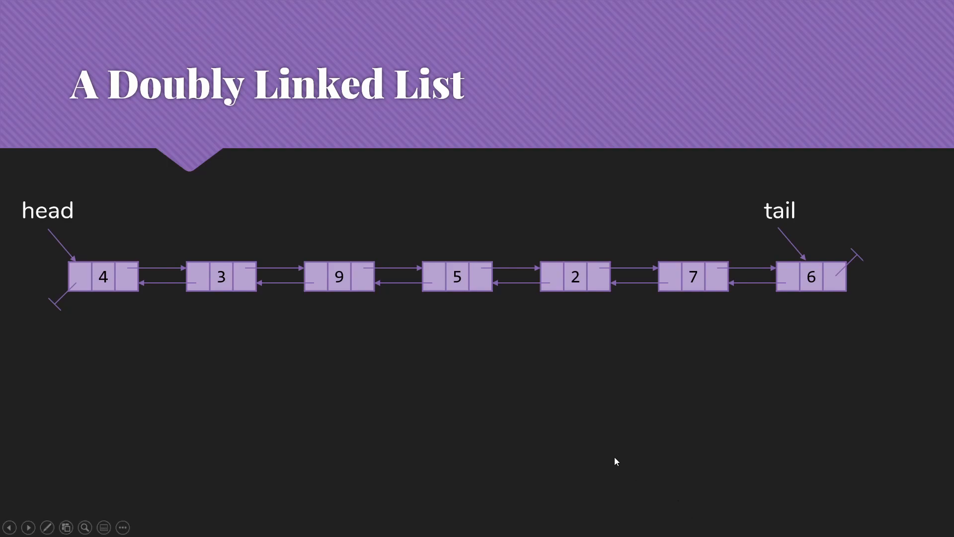
{"action": "mouse_move", "coordinate": [152, 272]}
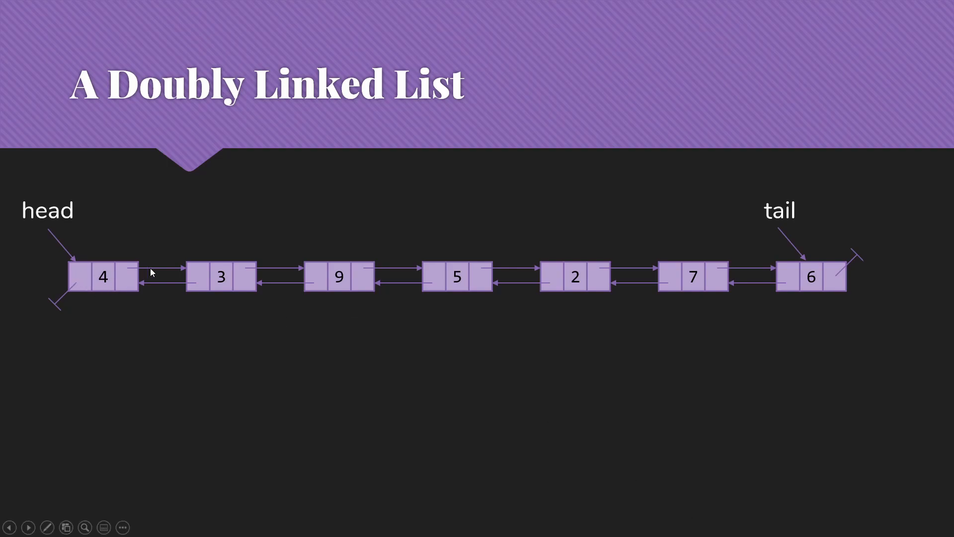
{"action": "mouse_move", "coordinate": [425, 273]}
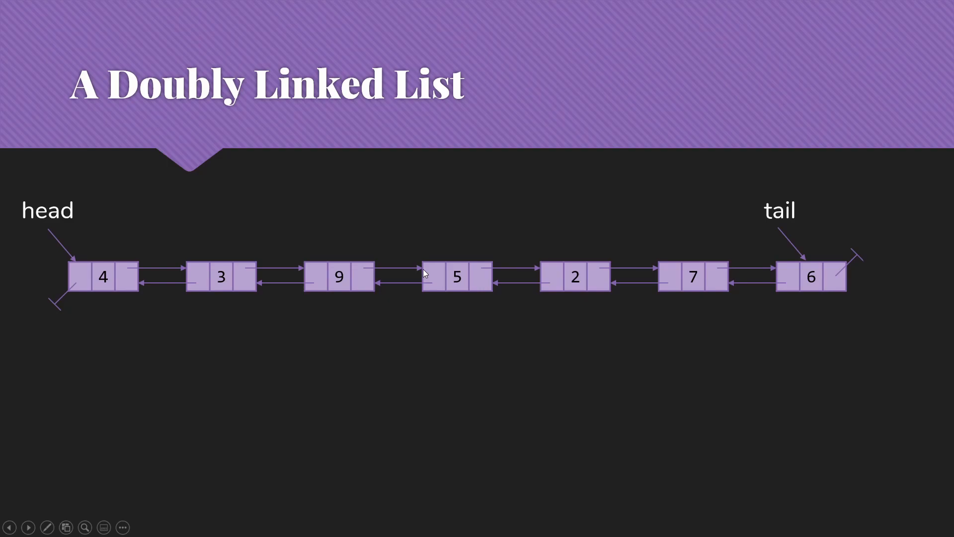
{"action": "mouse_move", "coordinate": [444, 297]}
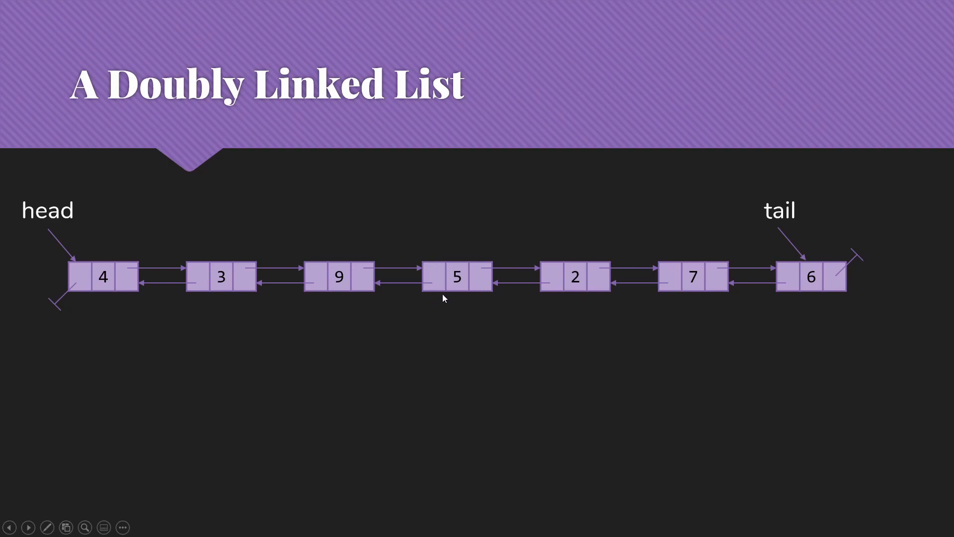
{"action": "mouse_move", "coordinate": [434, 299]}
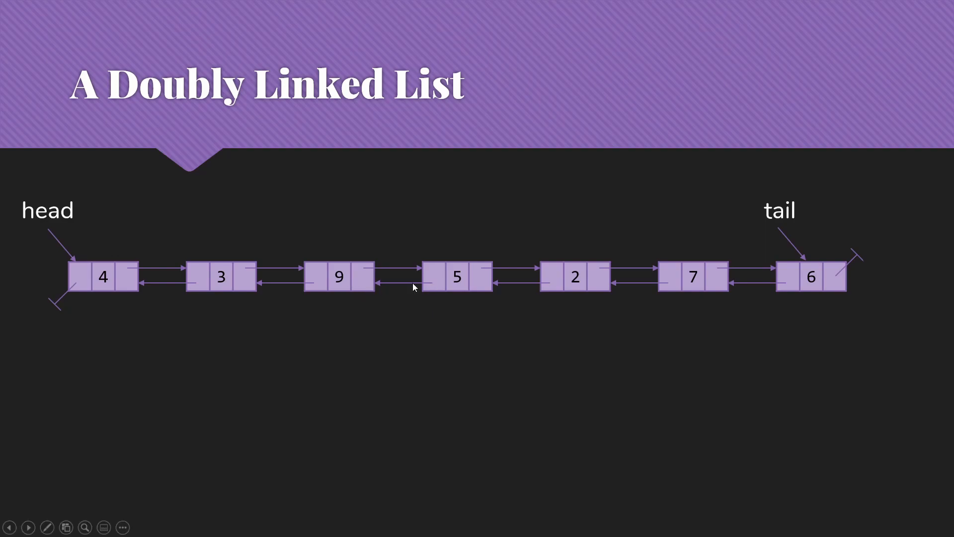
{"action": "mouse_move", "coordinate": [262, 283]}
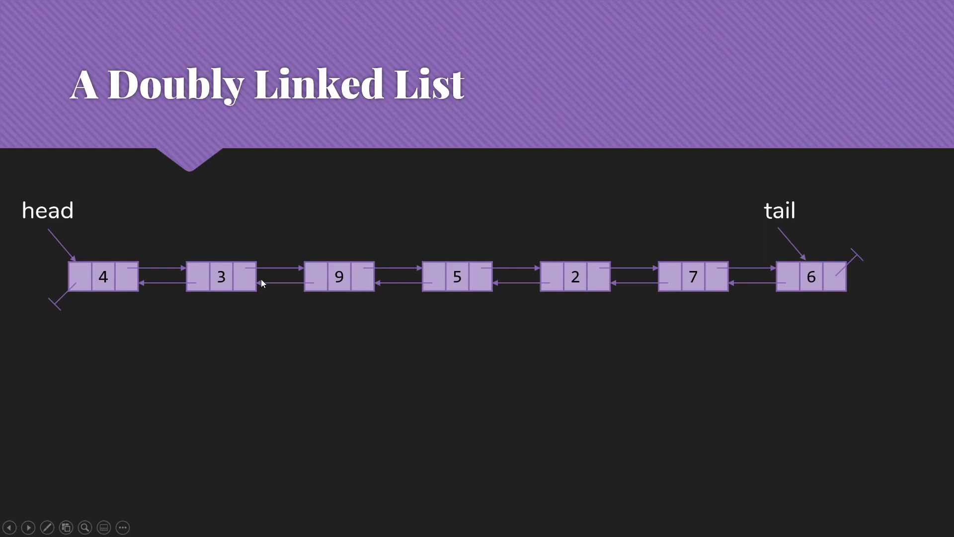
{"action": "mouse_move", "coordinate": [143, 286]}
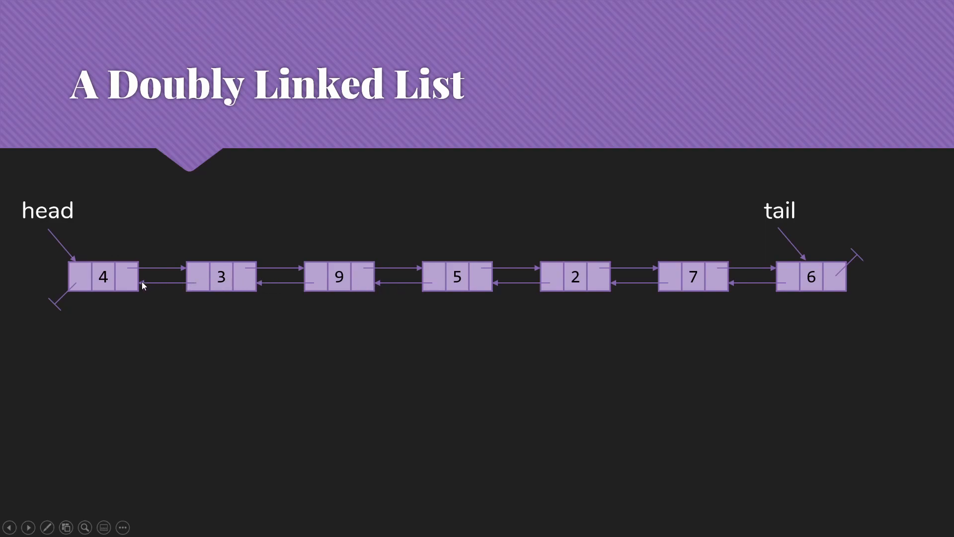
{"action": "mouse_move", "coordinate": [754, 193]}
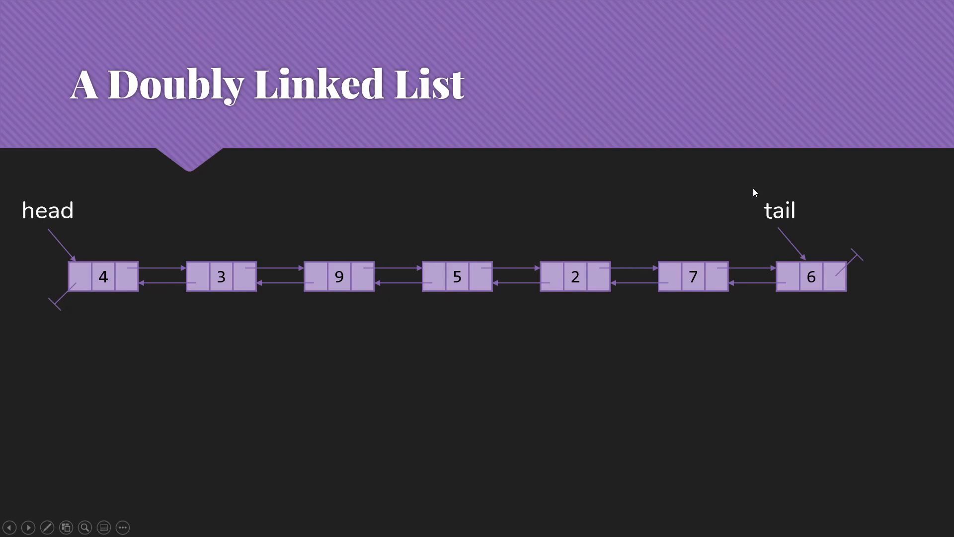
{"action": "mouse_move", "coordinate": [794, 267]}
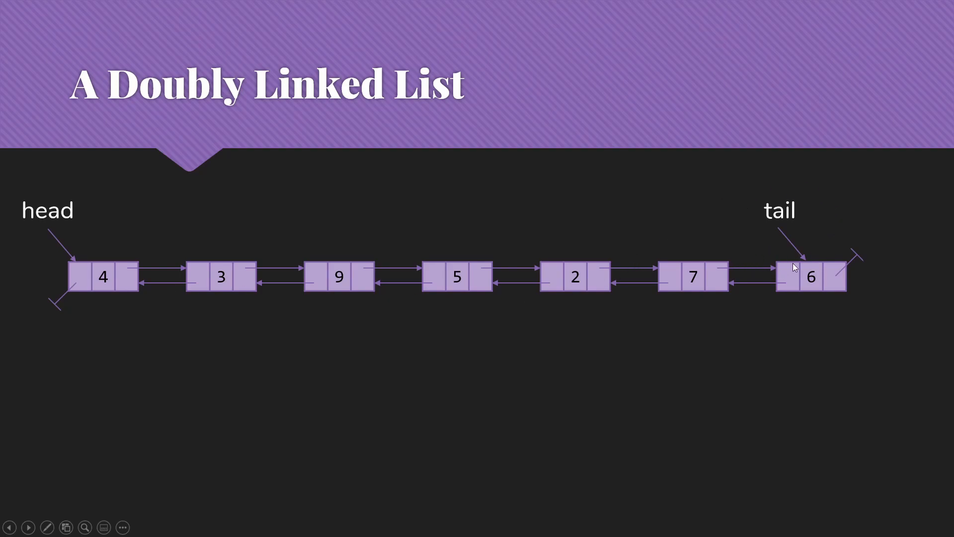
{"action": "mouse_move", "coordinate": [820, 256]}
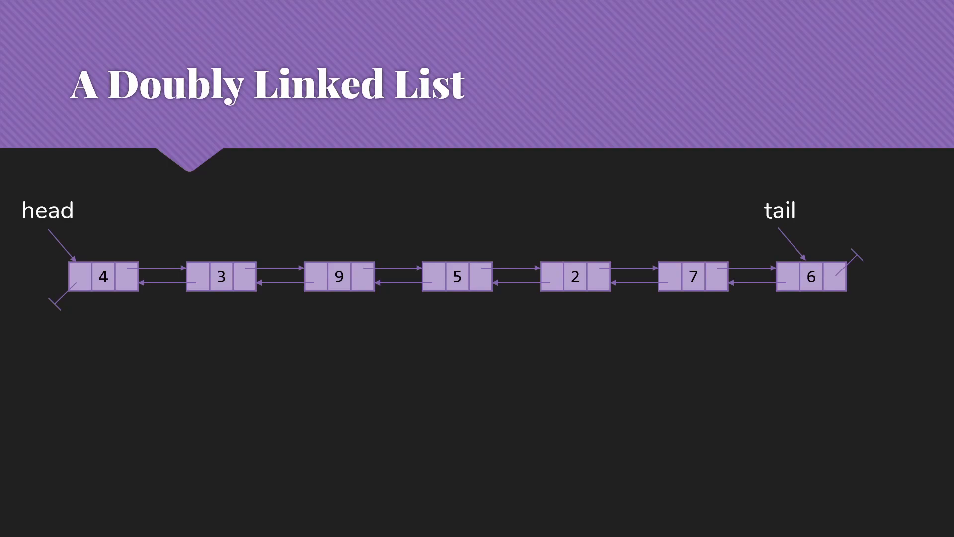
{"action": "mouse_move", "coordinate": [844, 218]}
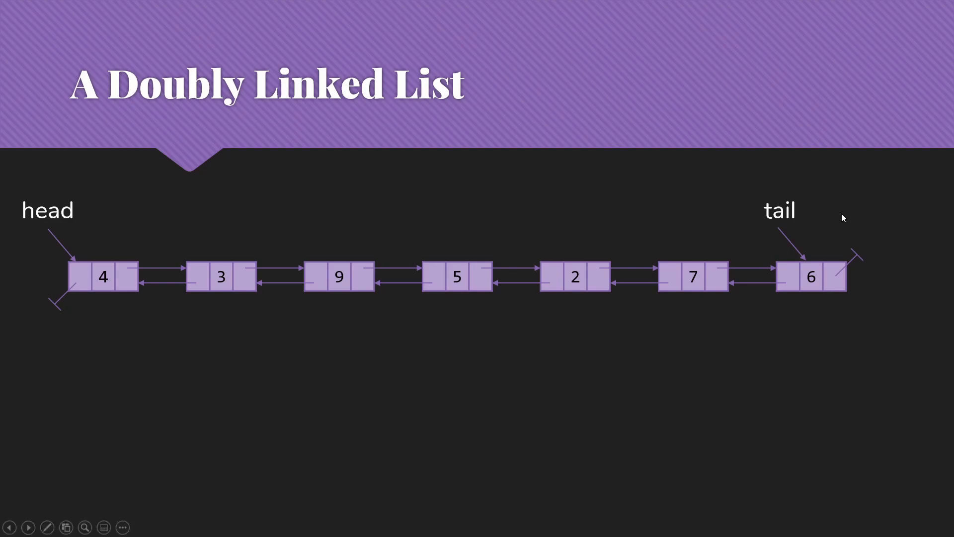
{"action": "mouse_move", "coordinate": [894, 251]}
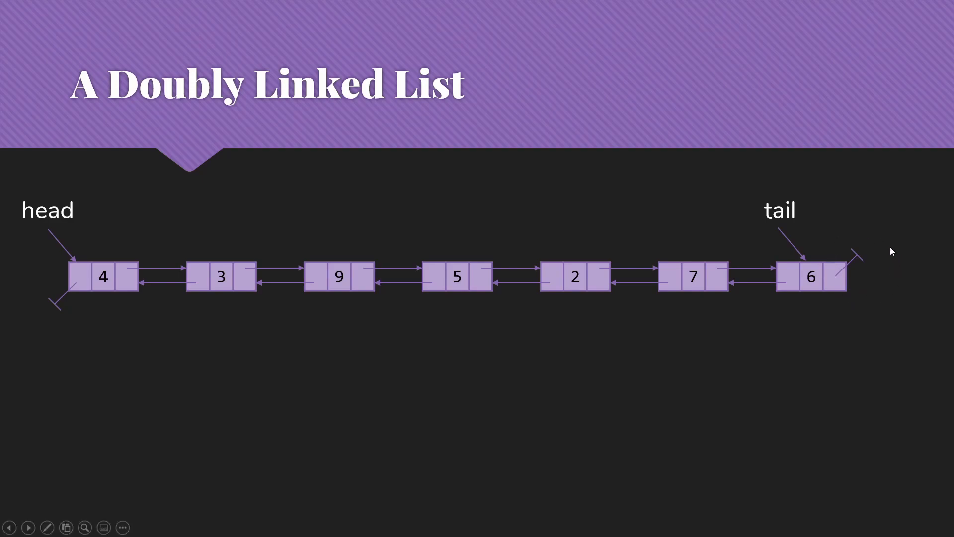
{"action": "mouse_move", "coordinate": [863, 291]}
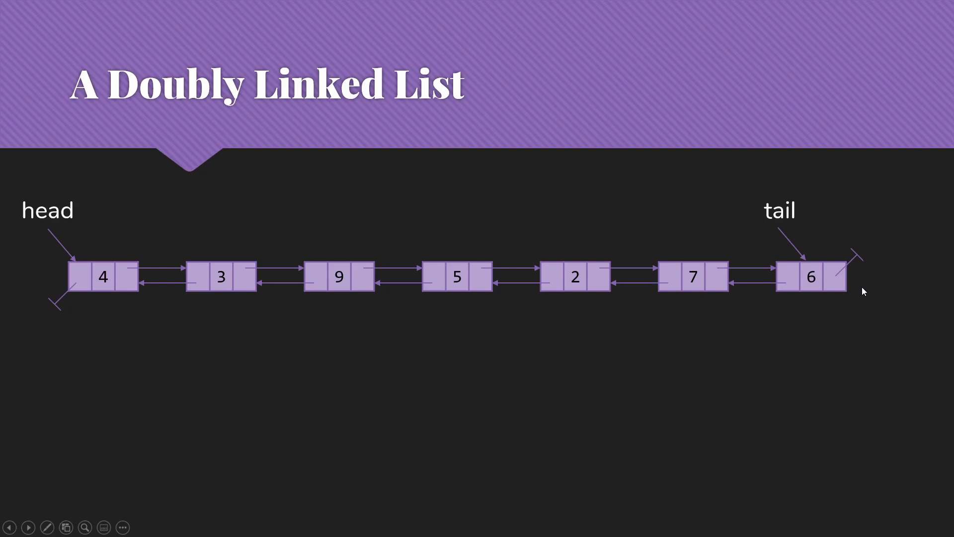
{"action": "mouse_move", "coordinate": [66, 322]}
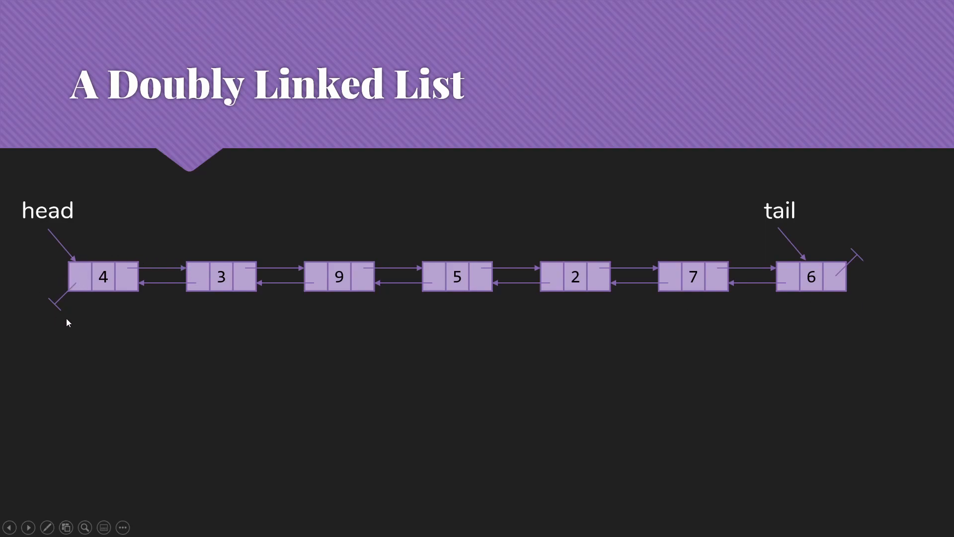
{"action": "mouse_move", "coordinate": [58, 312]}
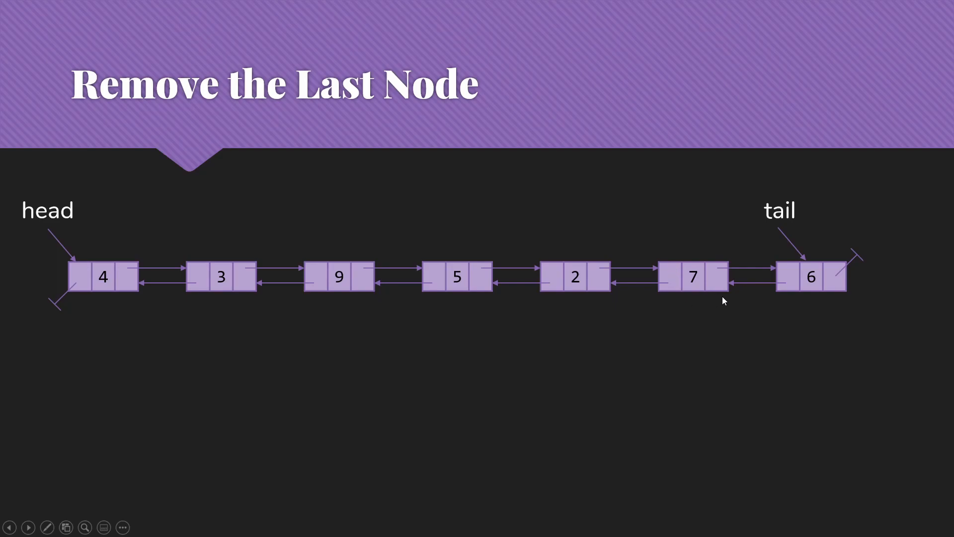
{"action": "mouse_move", "coordinate": [759, 280]}
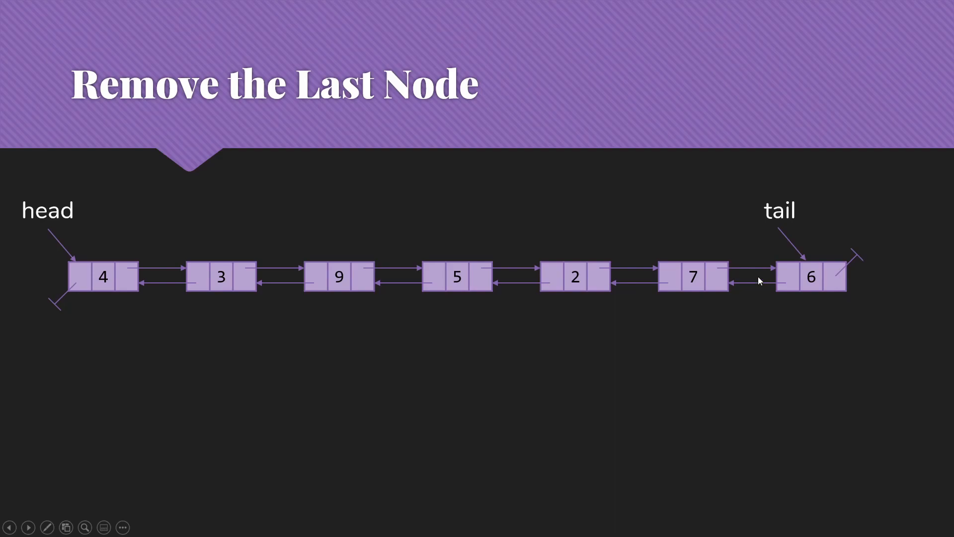